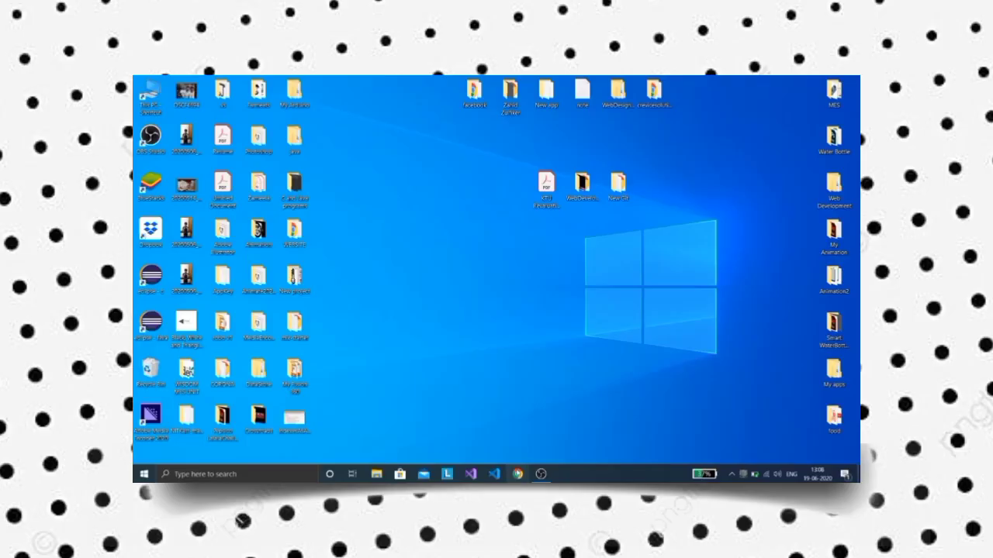
# Search Google in Chrome for 'bluestacks download pc' and load the results
pyautogui.click(518, 475)
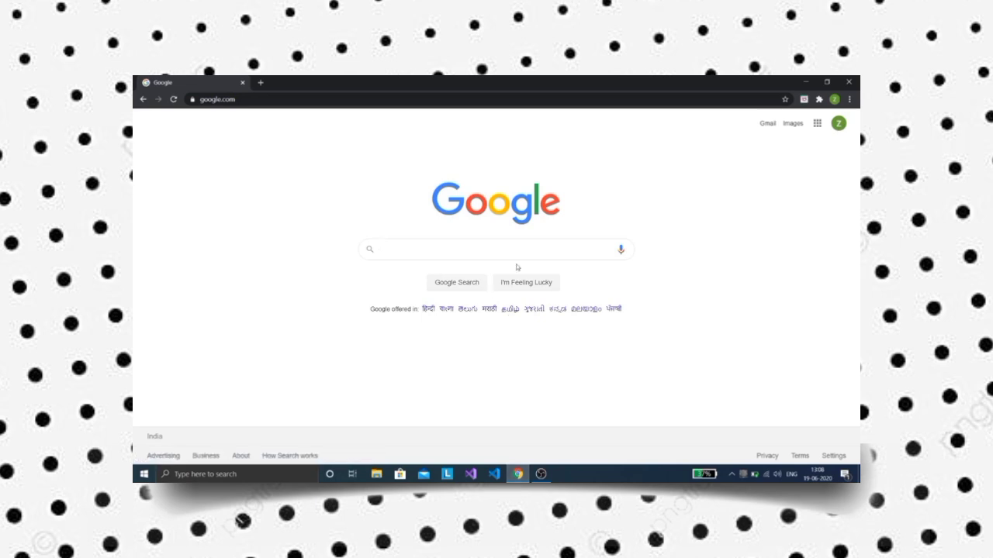
pyautogui.write('bluestacks download pc')
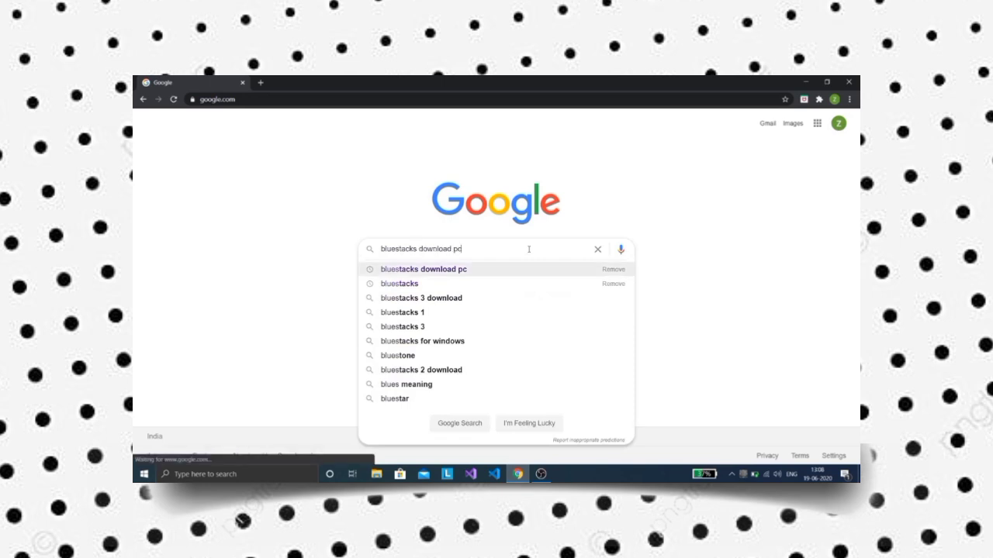
pyautogui.press('Enter')
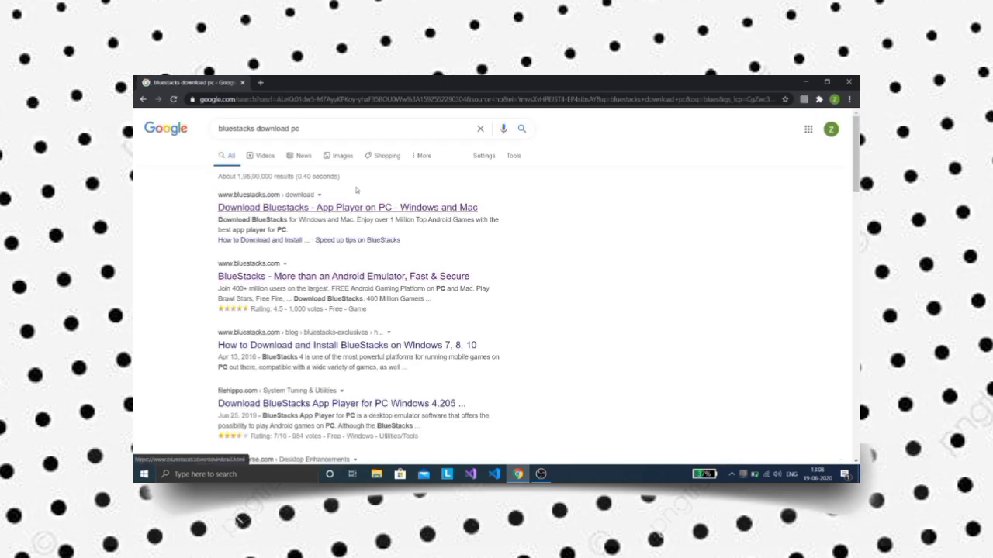
# Download BlueStacks from its site for Windows 64 Bit with Android 64 Bit architecture
pyautogui.click(348, 208)
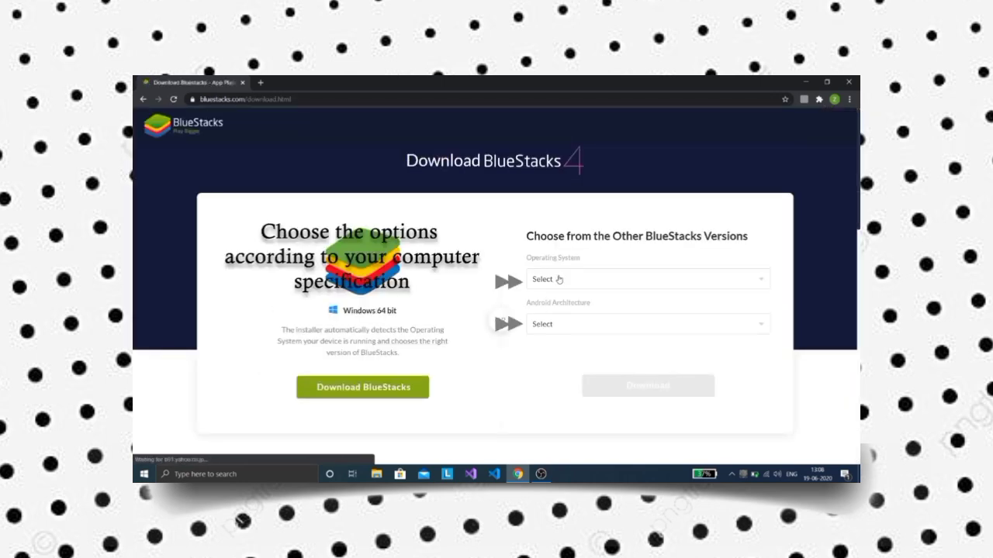
pyautogui.click(645, 279)
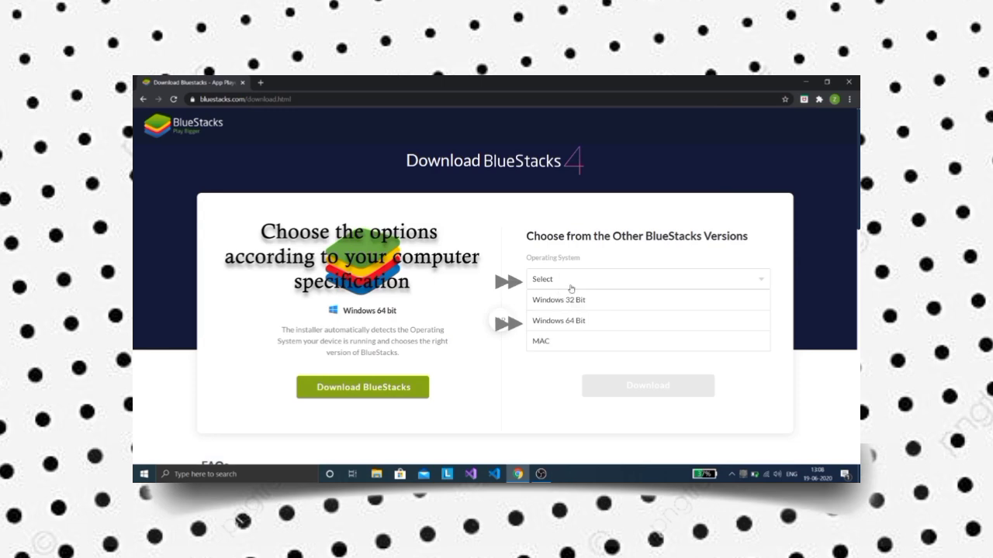
pyautogui.click(558, 319)
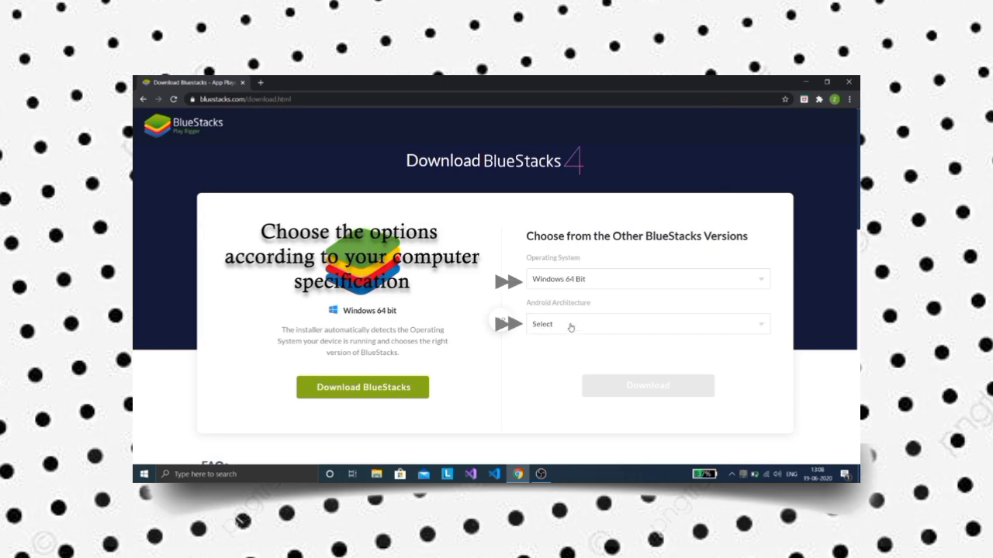
pyautogui.click(647, 325)
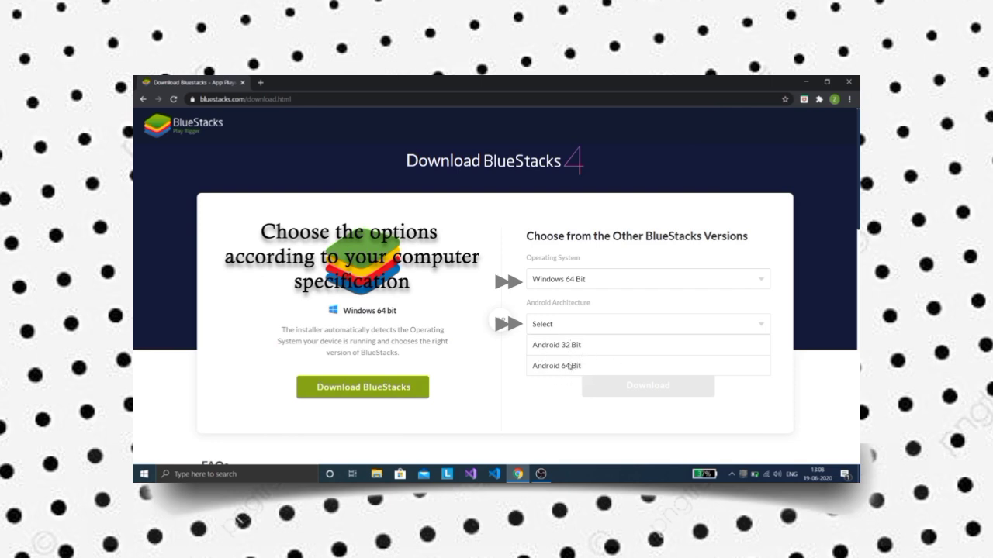
pyautogui.click(555, 366)
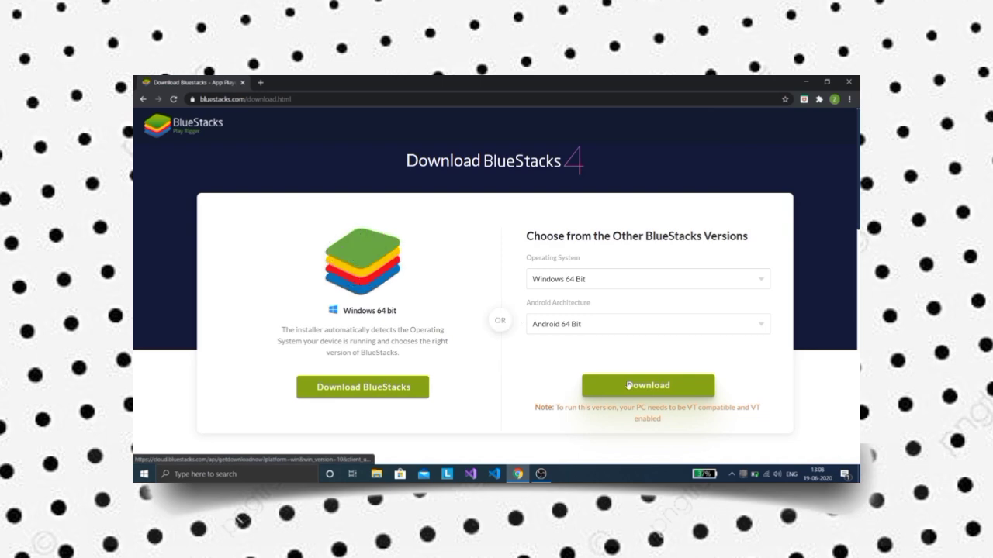
pyautogui.click(647, 384)
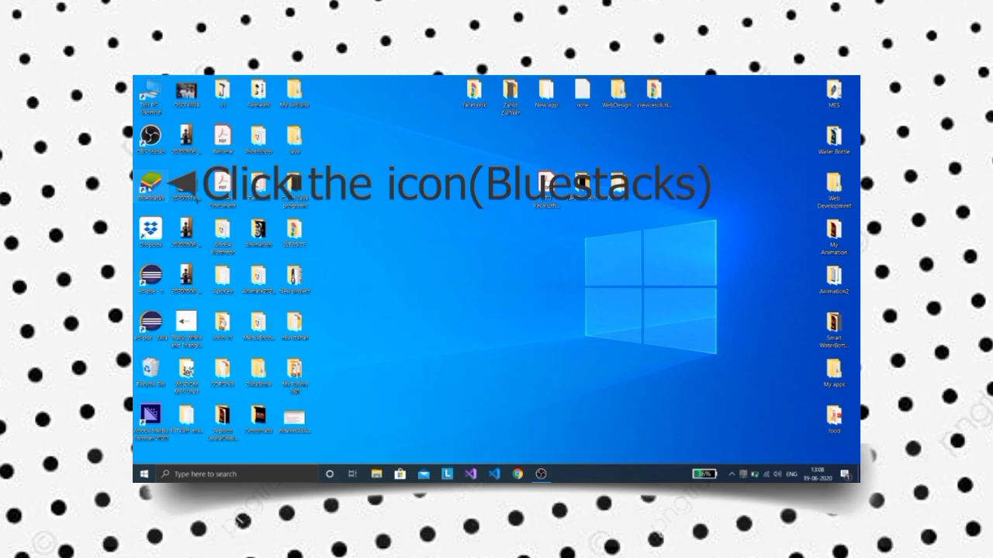
# Launch BlueStacks from its desktop shortcut to reach the game center home
pyautogui.doubleClick(150, 184)
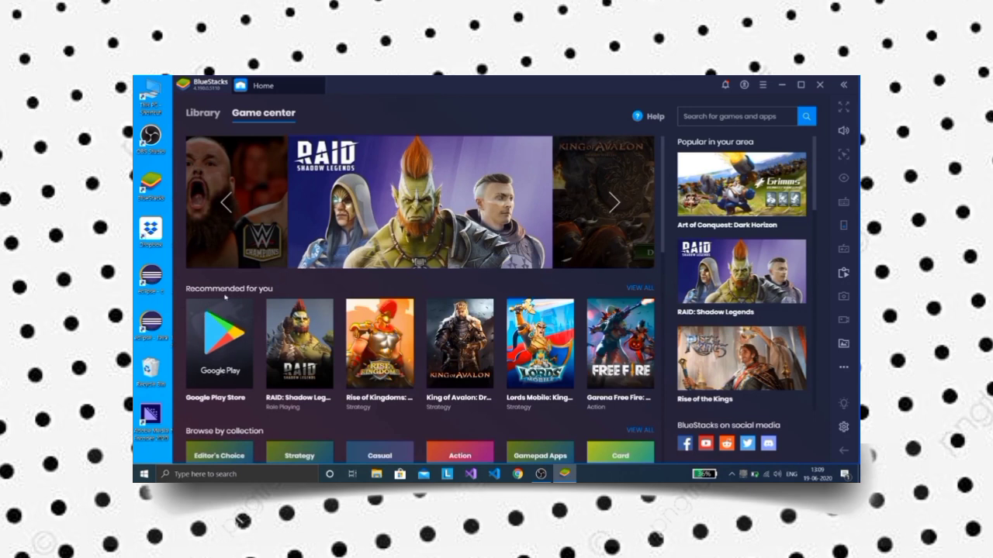
# Search the Google Play Store in BlueStacks for 'pixellab' to reach its app page
pyautogui.click(217, 343)
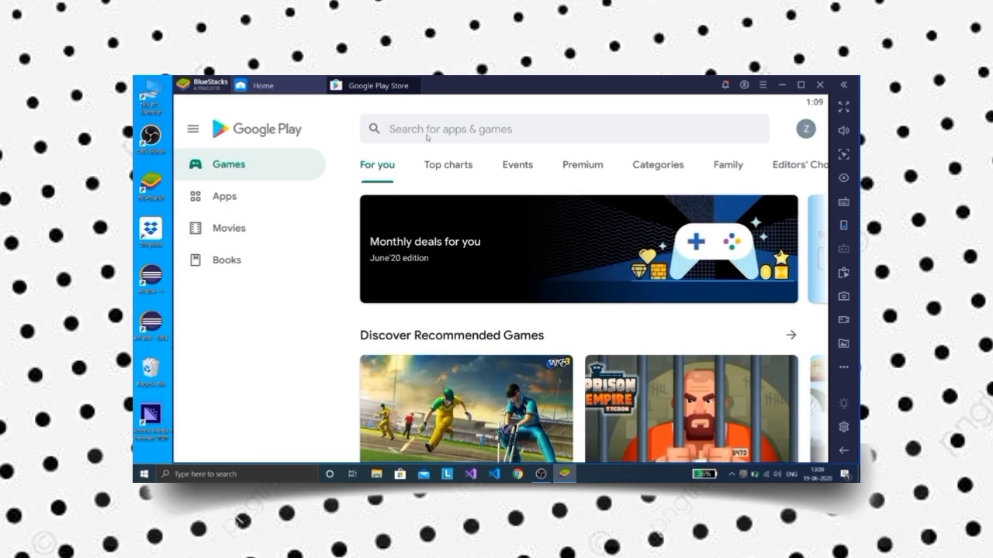
pyautogui.write('pixellab')
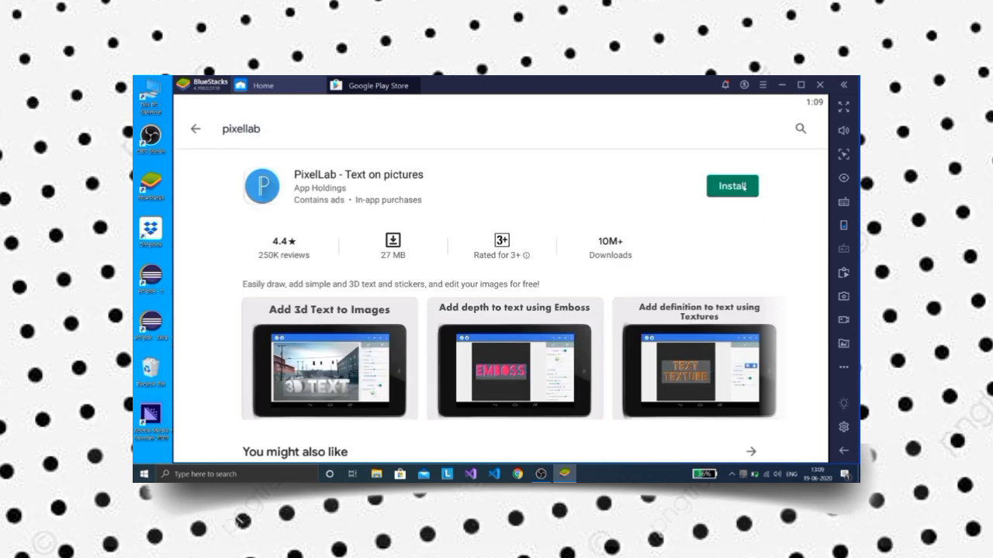
# Install PixelLab from its Play Store page and launch it once installed
pyautogui.click(733, 186)
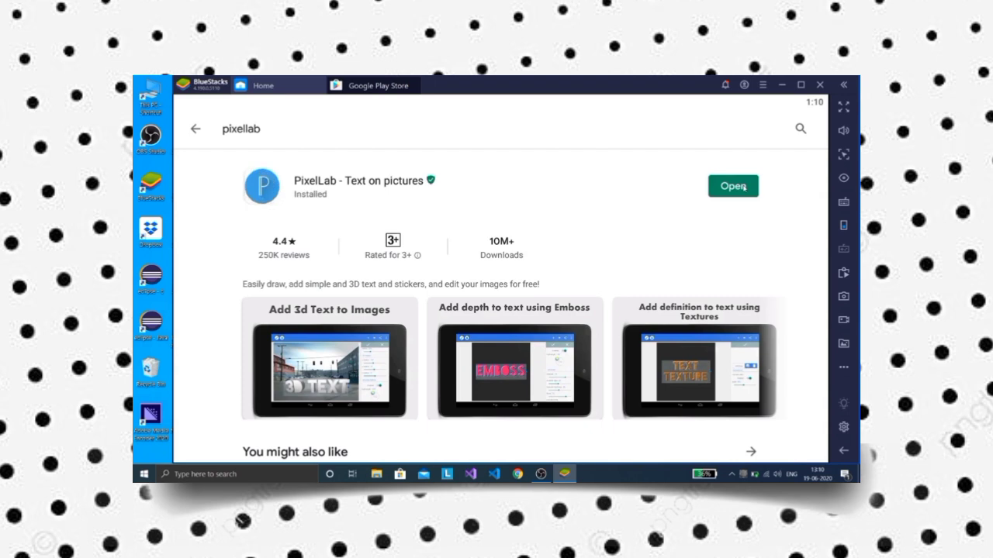
pyautogui.click(732, 186)
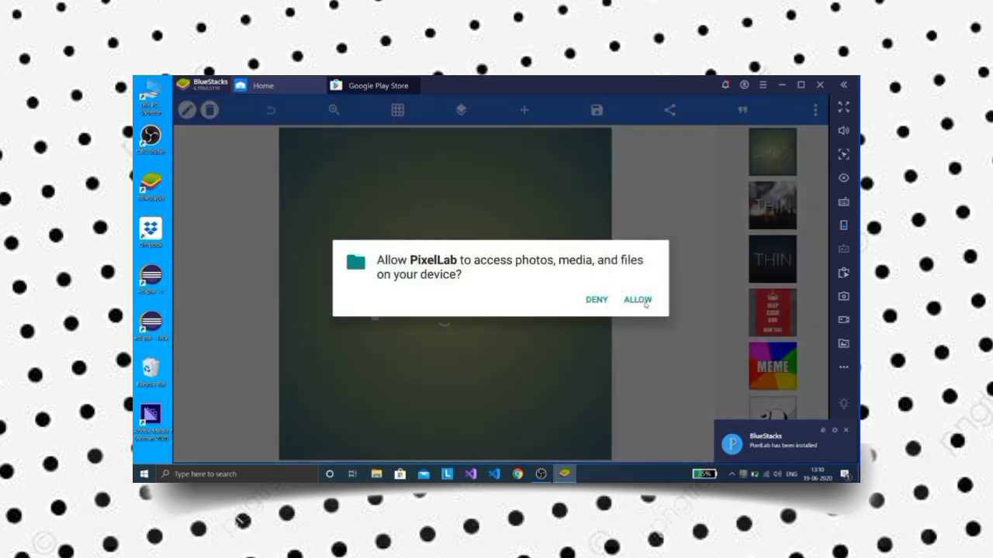
# Allow PixelLab access to photos and files, landing on the editor with its presets panel
pyautogui.click(636, 301)
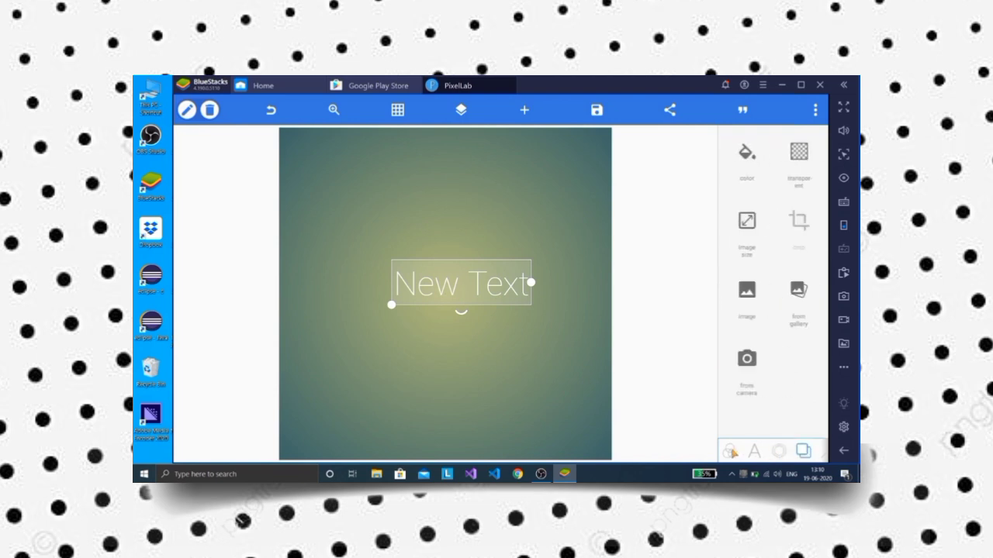
pyautogui.click(729, 449)
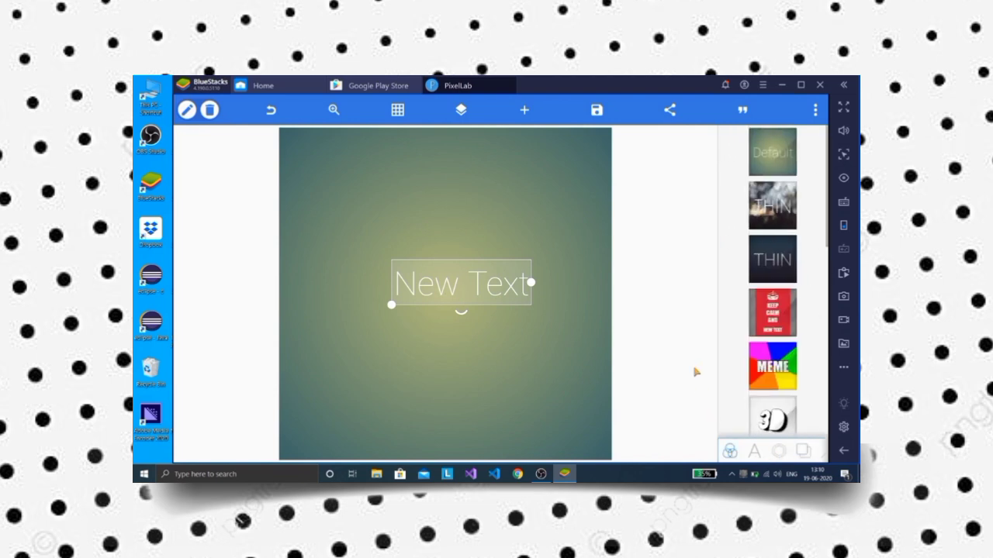